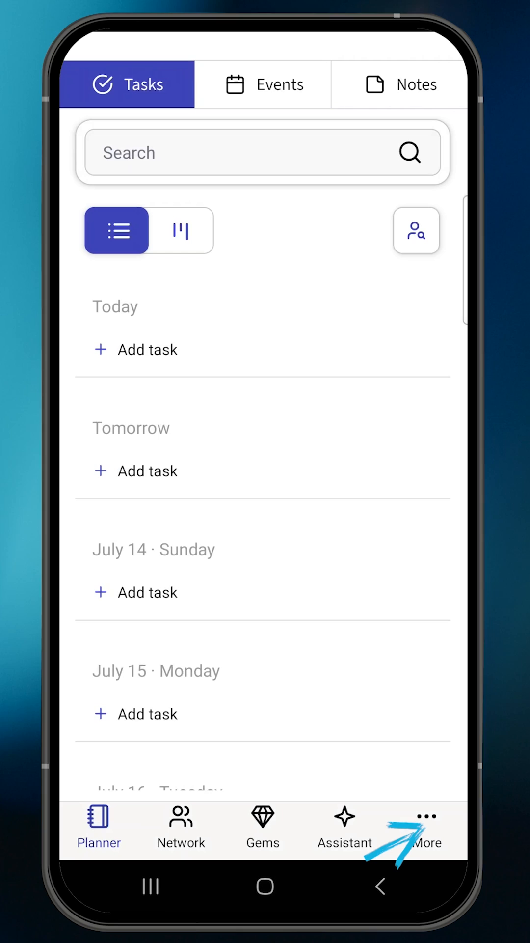
# Step: Enable the Aice keyboard in Android's keyboard list and accept the input-method warning
pyautogui.click(426, 828)
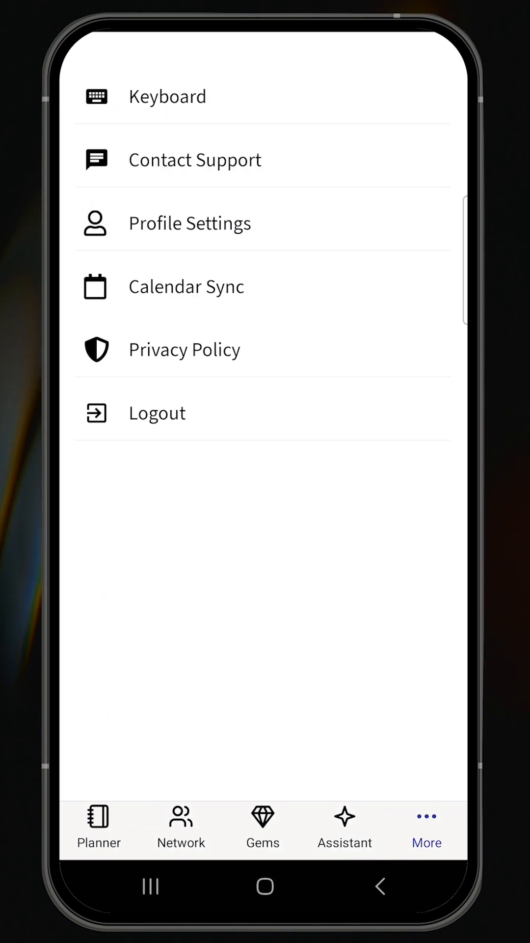
pyautogui.click(167, 96)
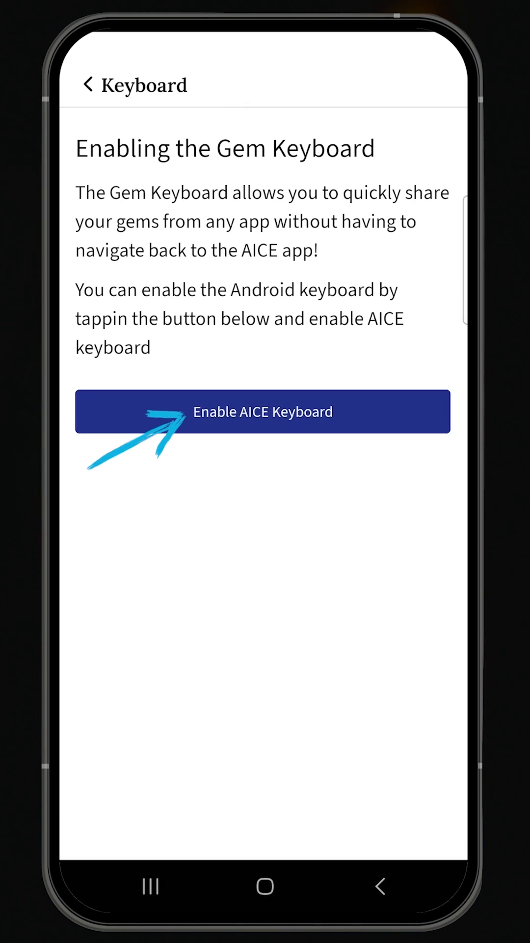
pyautogui.click(263, 412)
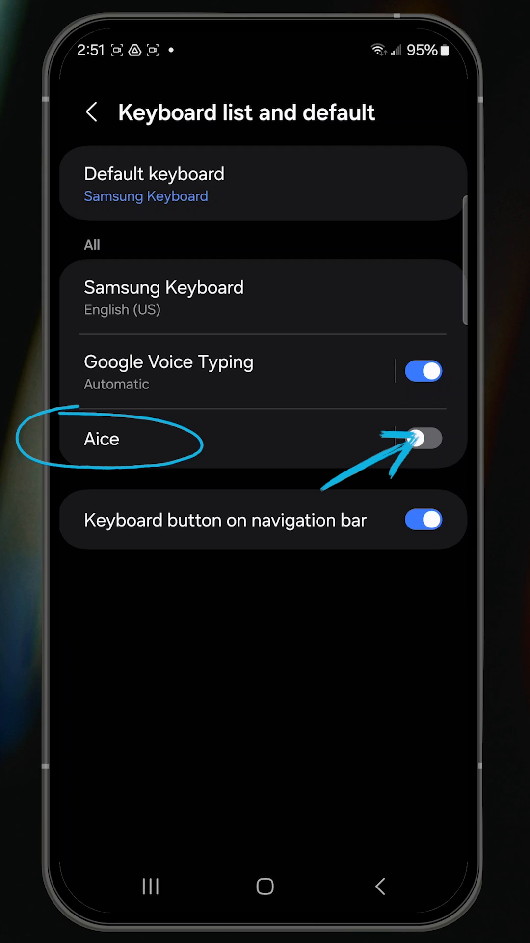
pyautogui.click(423, 440)
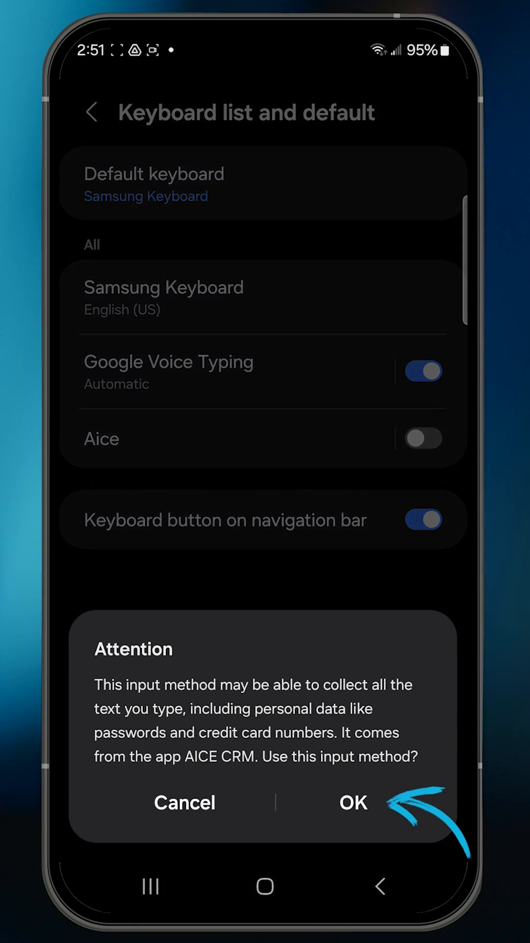
pyautogui.click(354, 802)
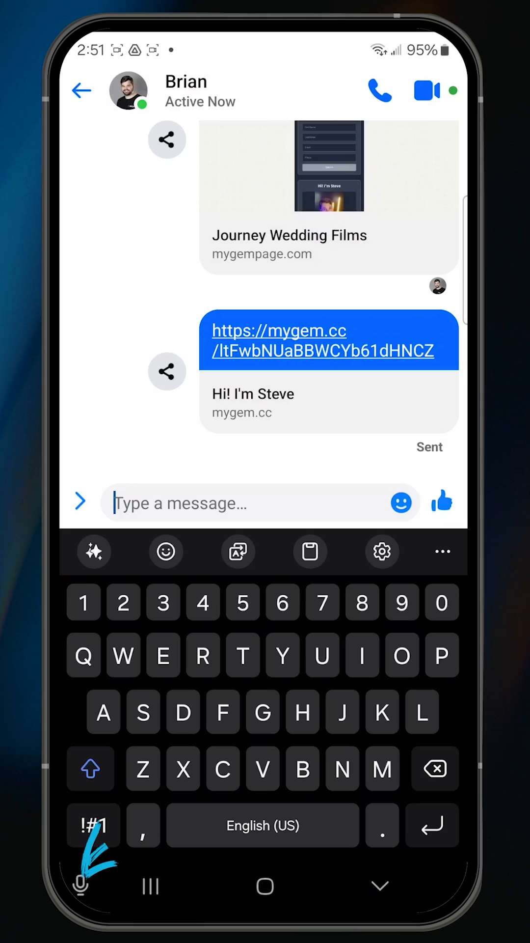
# Step: Switch Messenger's input method to Aice and open the Journey Wedding Films gem folder
pyautogui.click(80, 885)
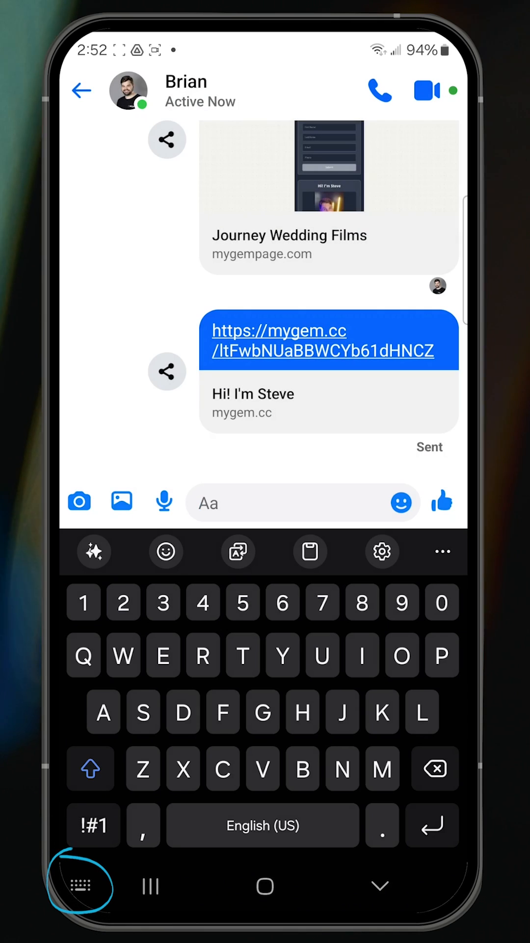
pyautogui.click(79, 886)
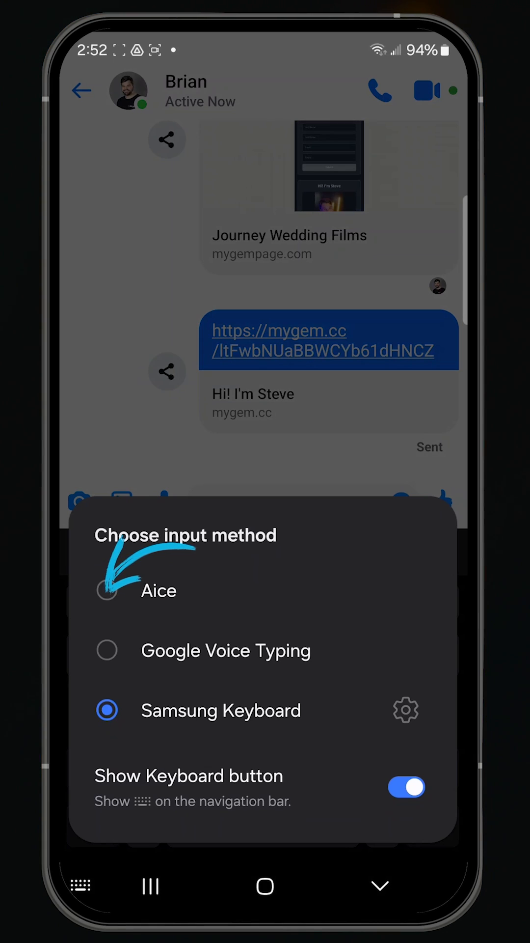
pyautogui.click(107, 590)
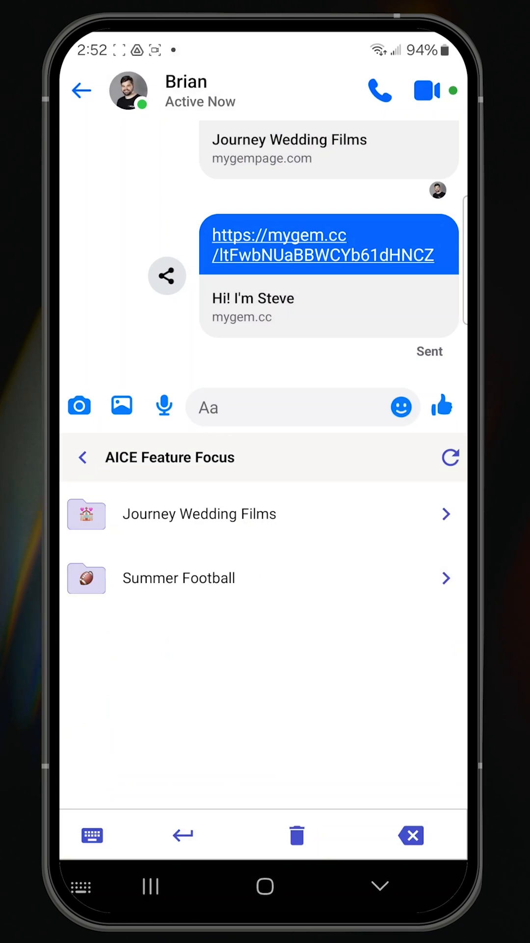
pyautogui.click(199, 513)
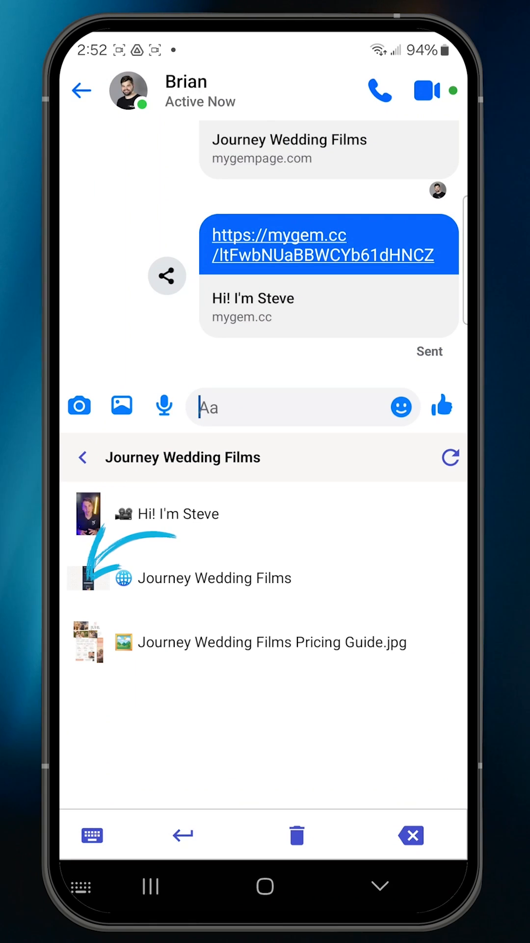